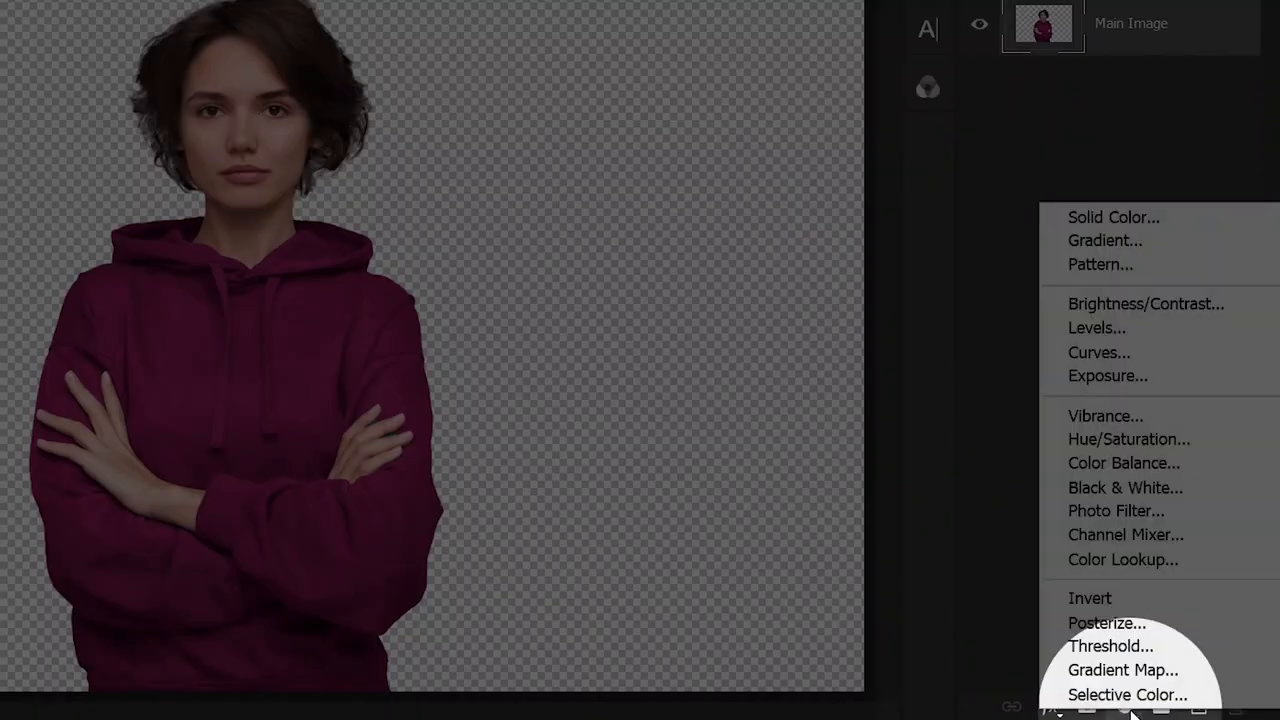
Step: Add a Gradient fill layer above the cut-out woman image
click(1104, 240)
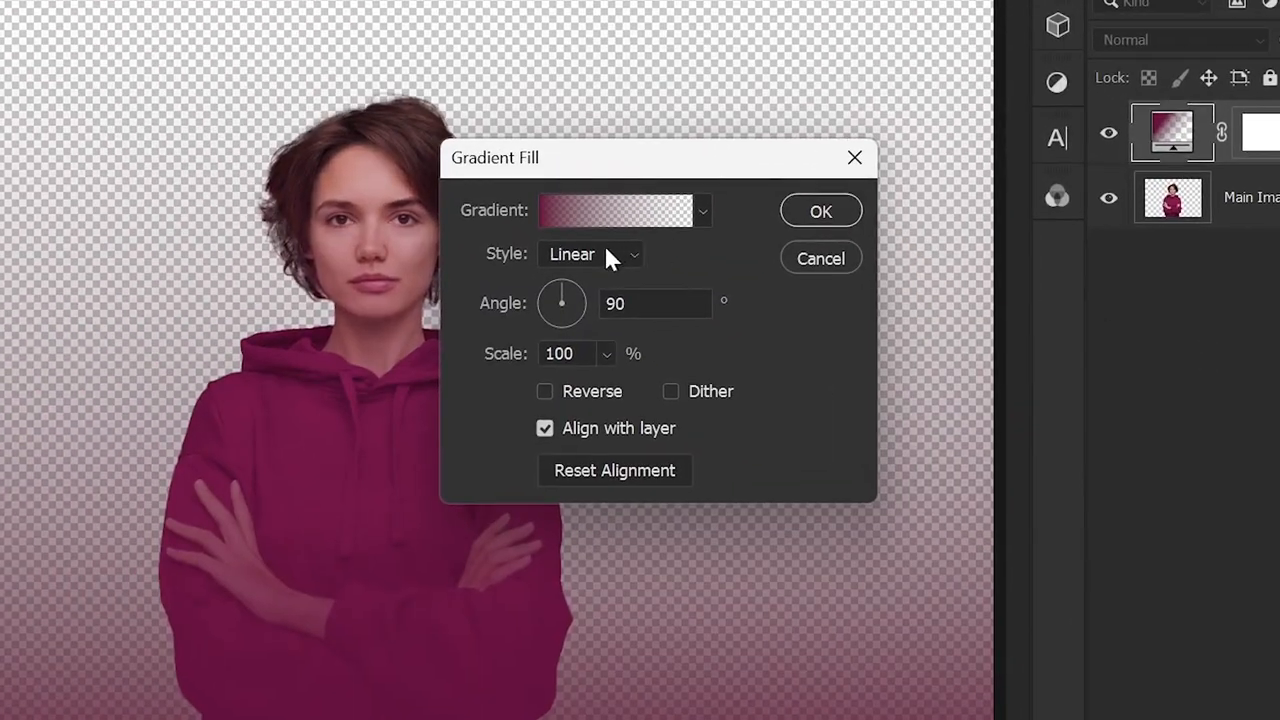
Step: Set the gradient to run from light mint green to a stronger green
click(590, 252)
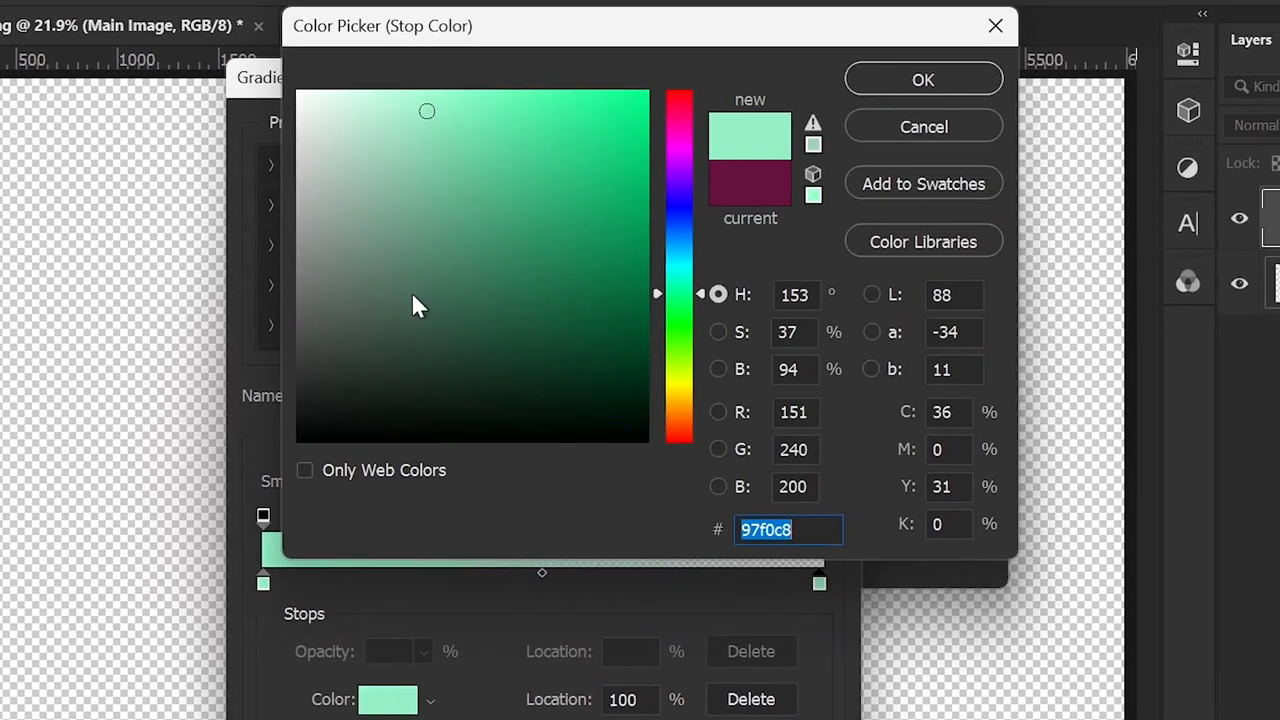
click(920, 80)
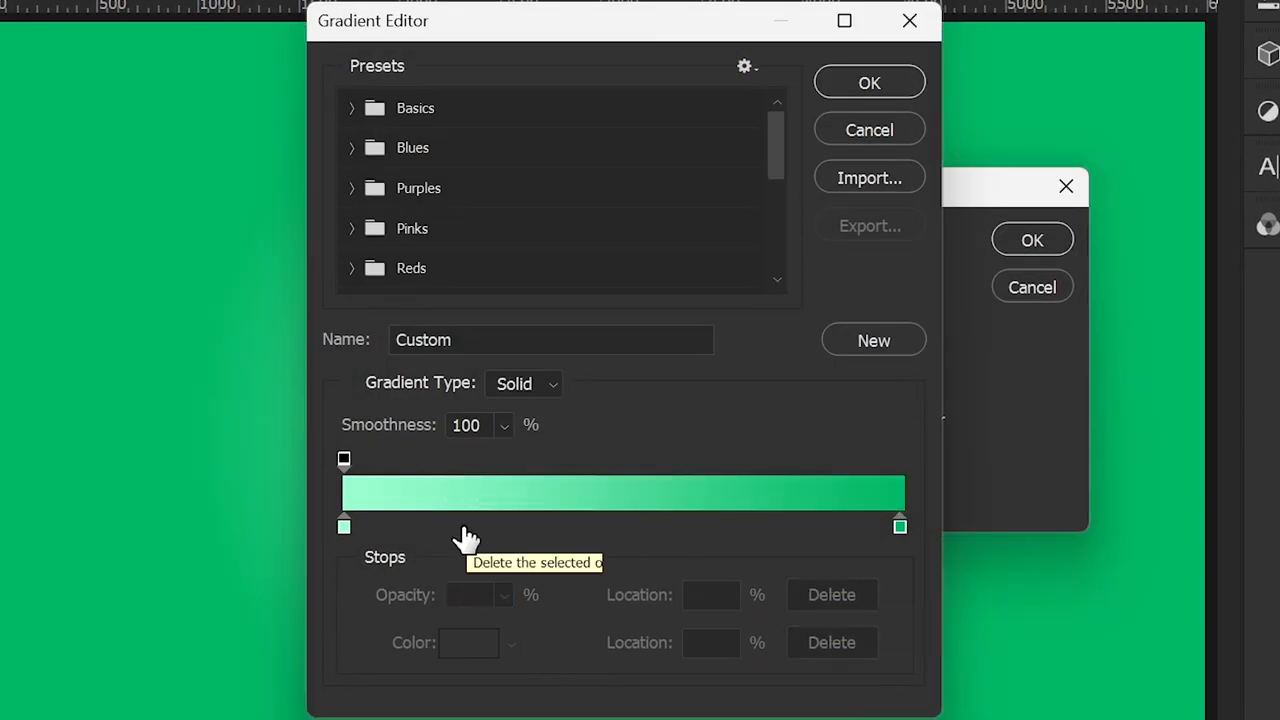
click(868, 82)
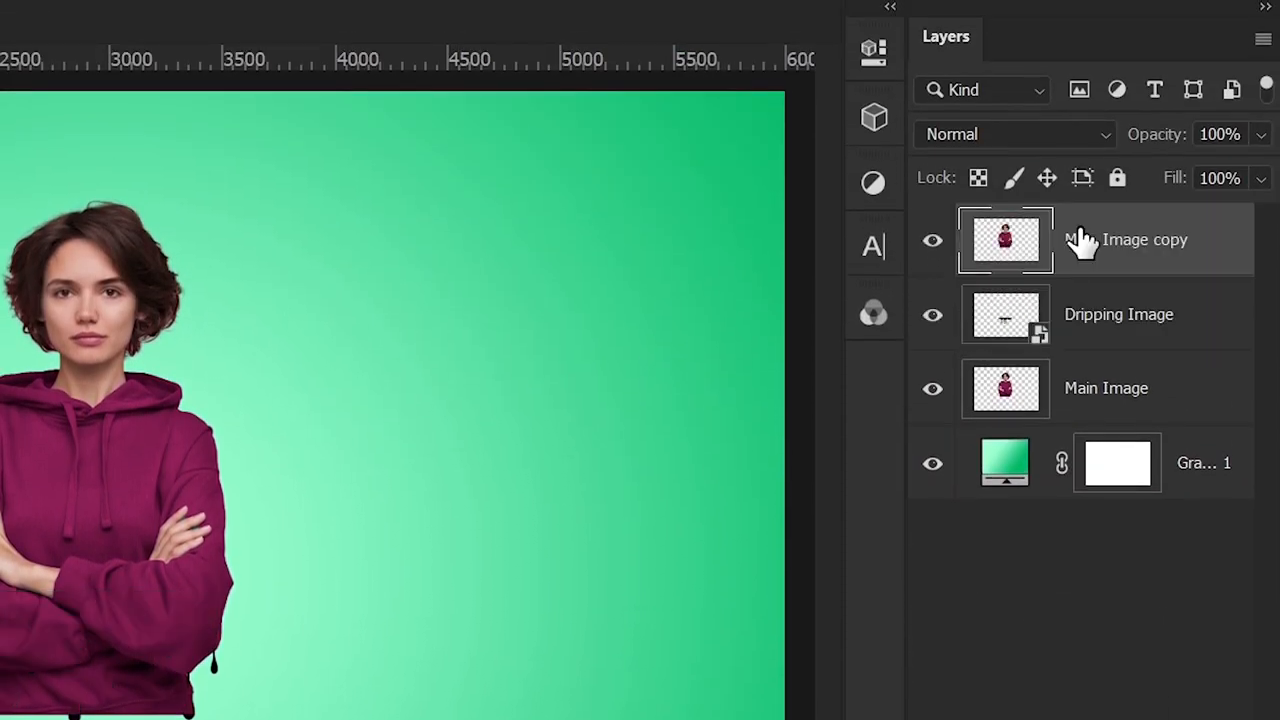